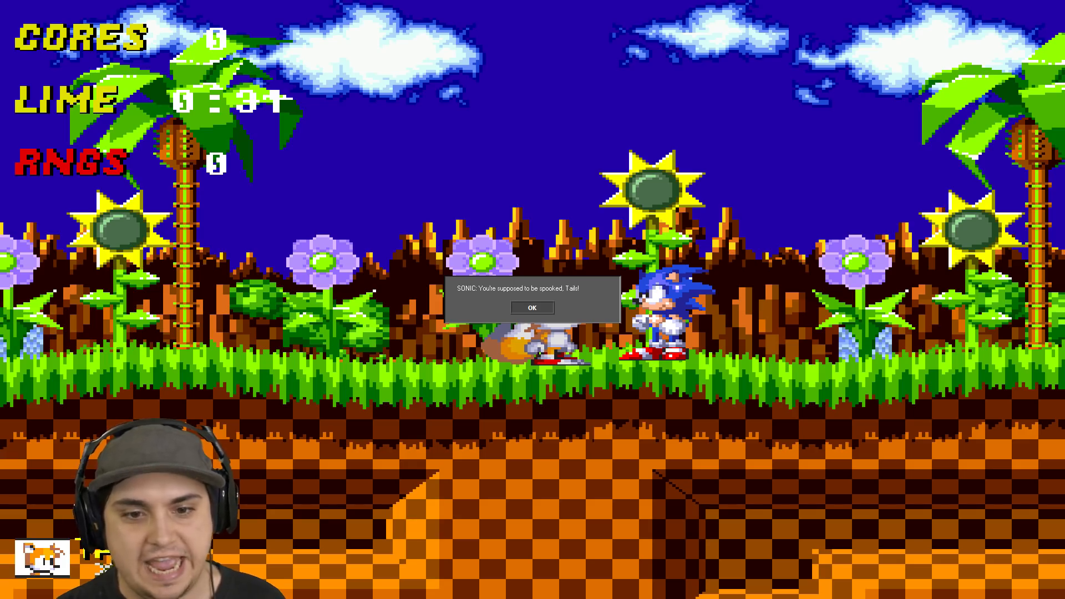
# - Dismiss Sonic's spooking-Tails line and his 'Let's continue on then' line to proceed
pyautogui.click(532, 308)
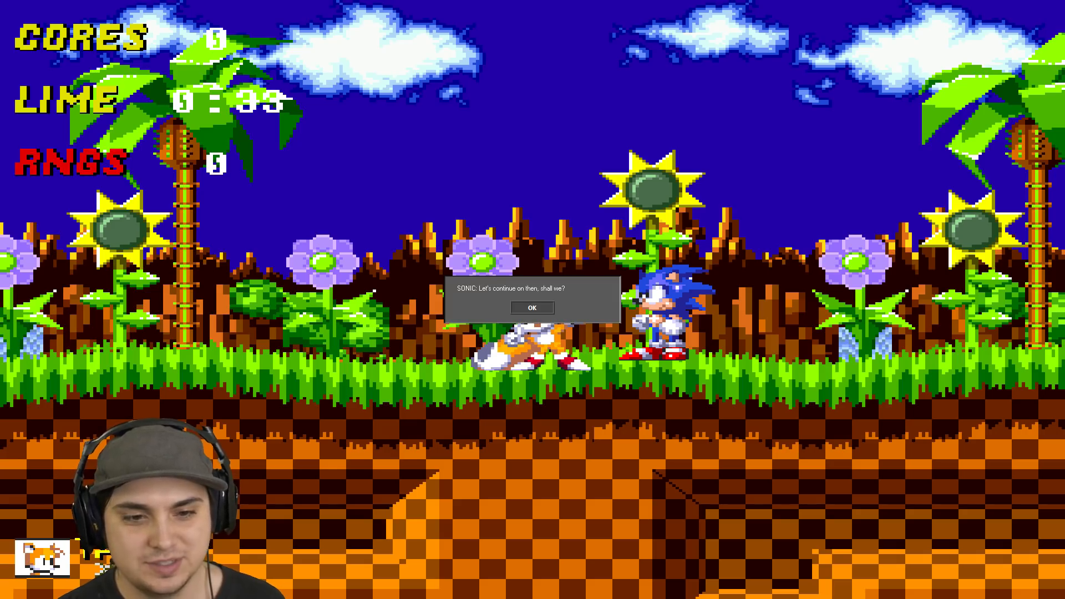
pyautogui.click(532, 307)
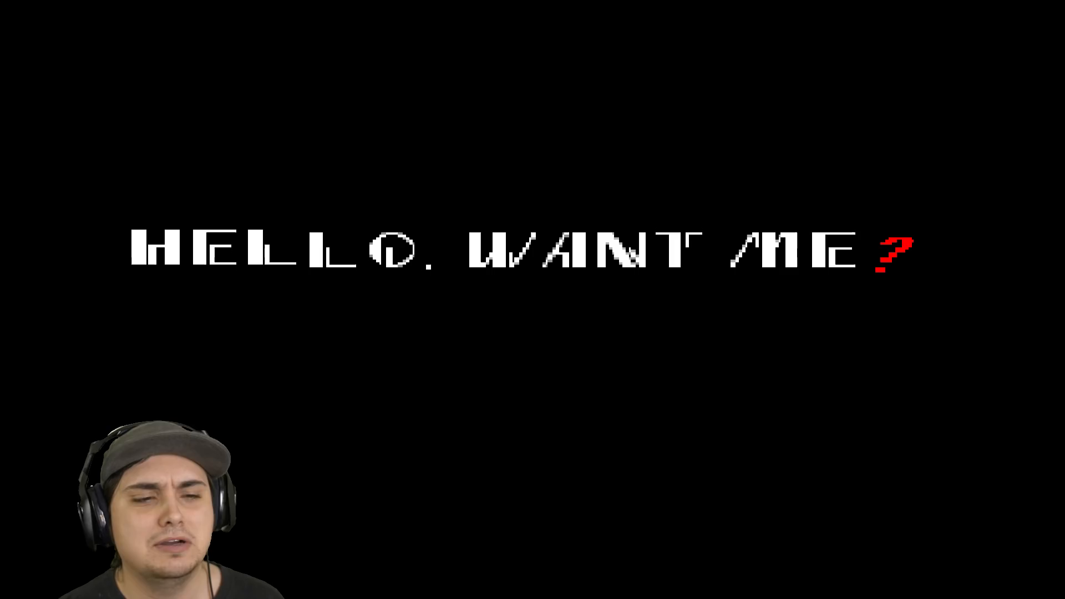